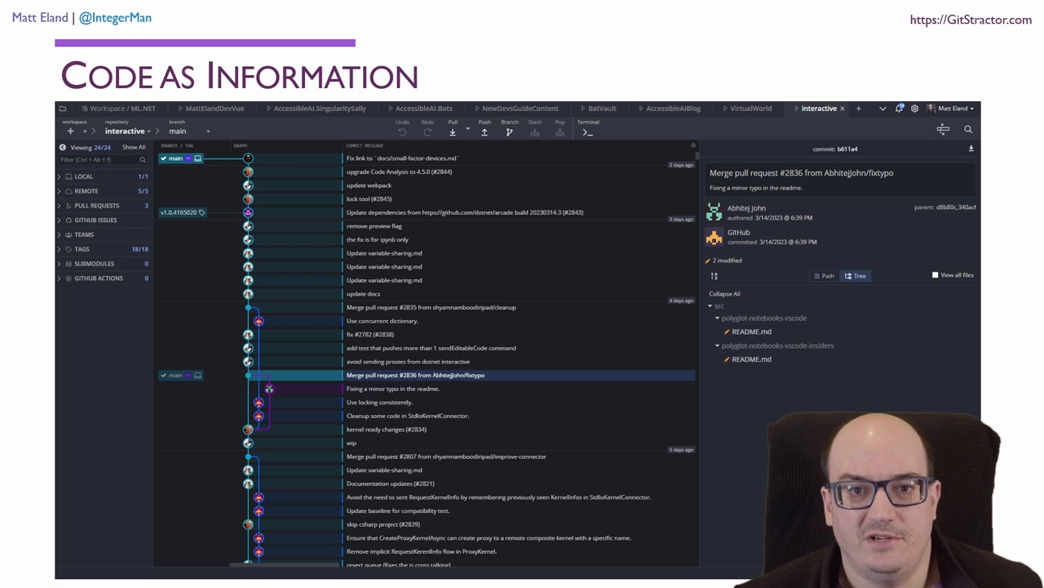
- Advance past the Jupyter Notebooks slide to the Visualizing Code (2022) slide
{"action": "key", "text": "Right"}
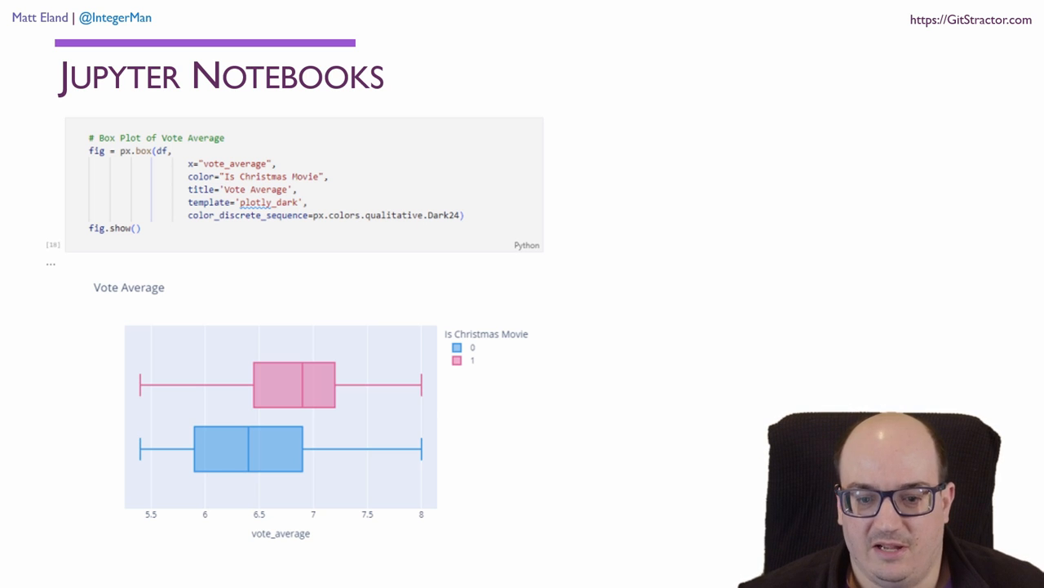
{"action": "key", "text": "Right"}
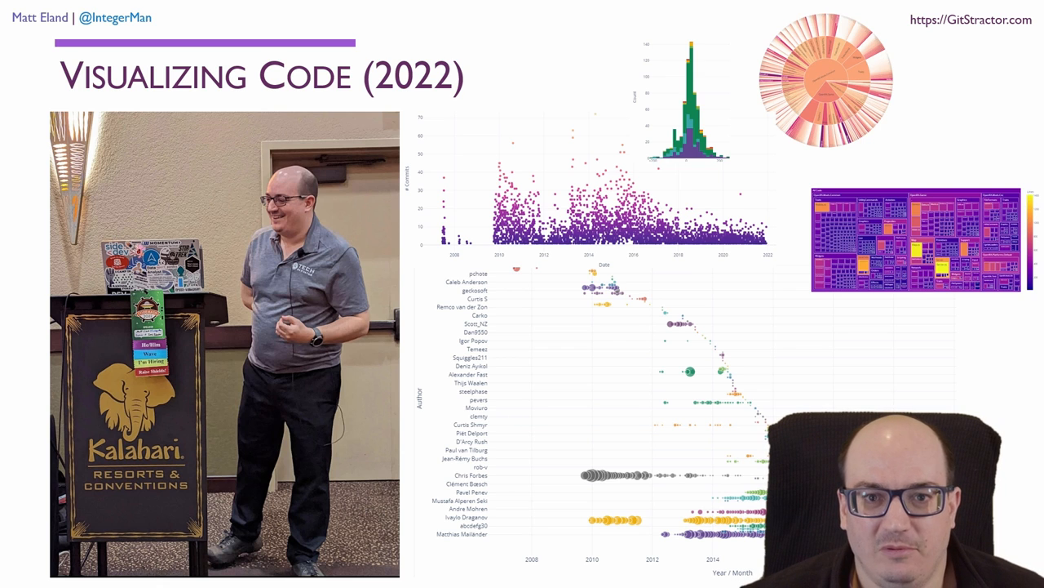
{"action": "key", "text": "right"}
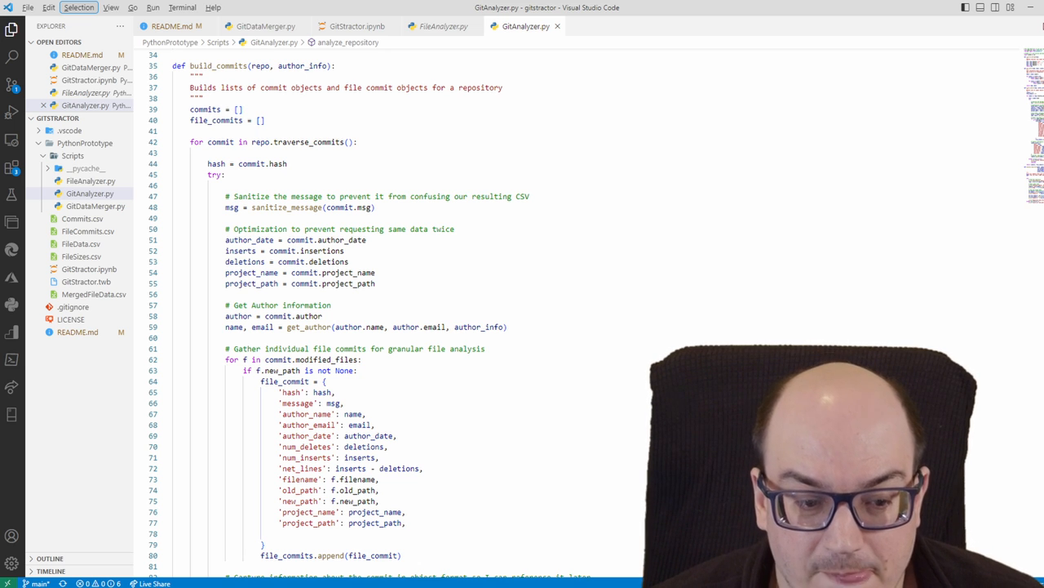
- Switch from the editor back to the slides, now on the PyDriller slide
{"action": "left_click", "coordinate": [343, 26]}
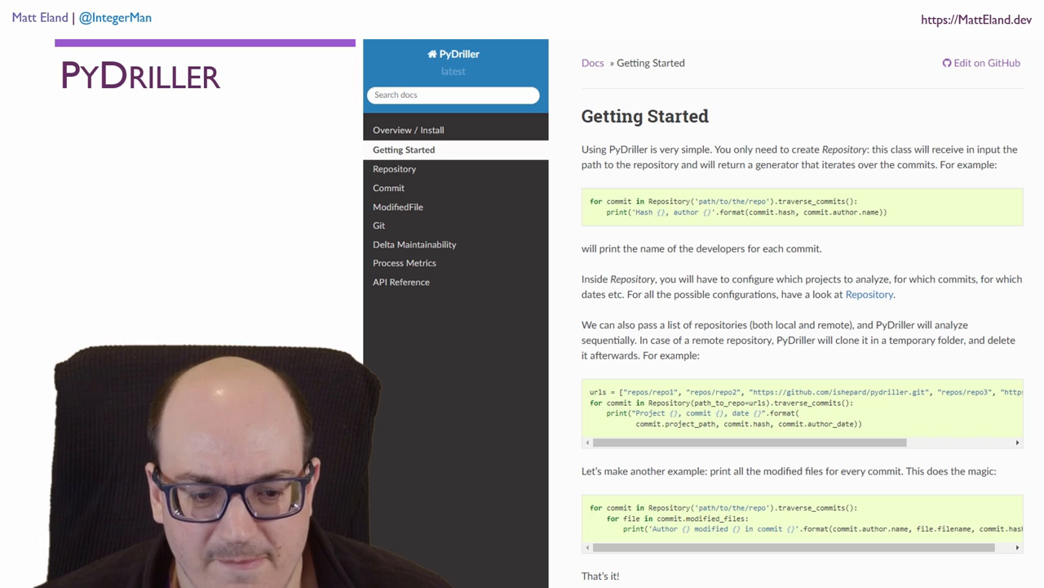
- Advance from the PyDriller slide to the Aggregated File Data slide
{"action": "key", "text": "Right"}
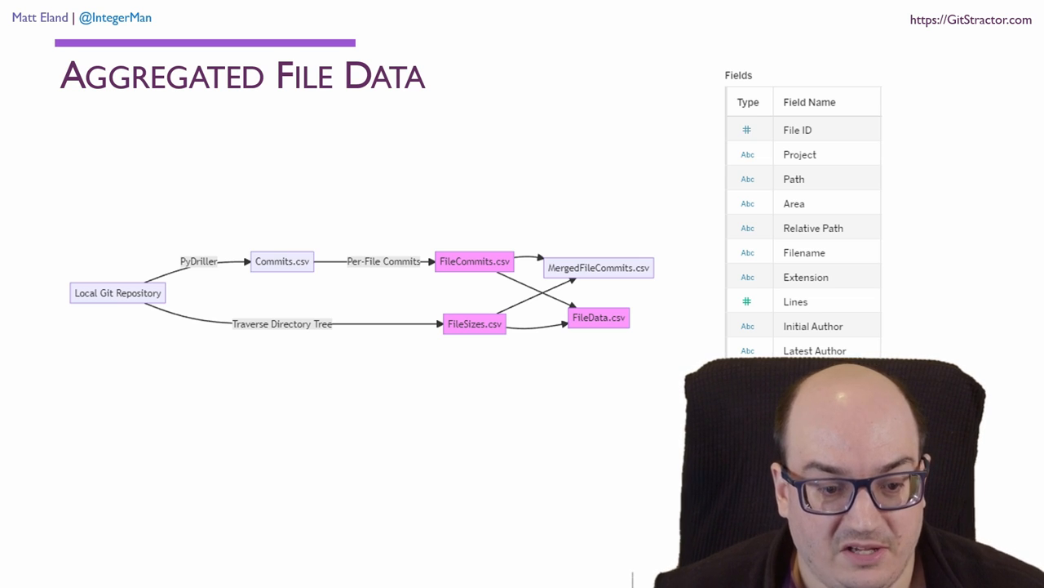
{"action": "key", "text": "Right"}
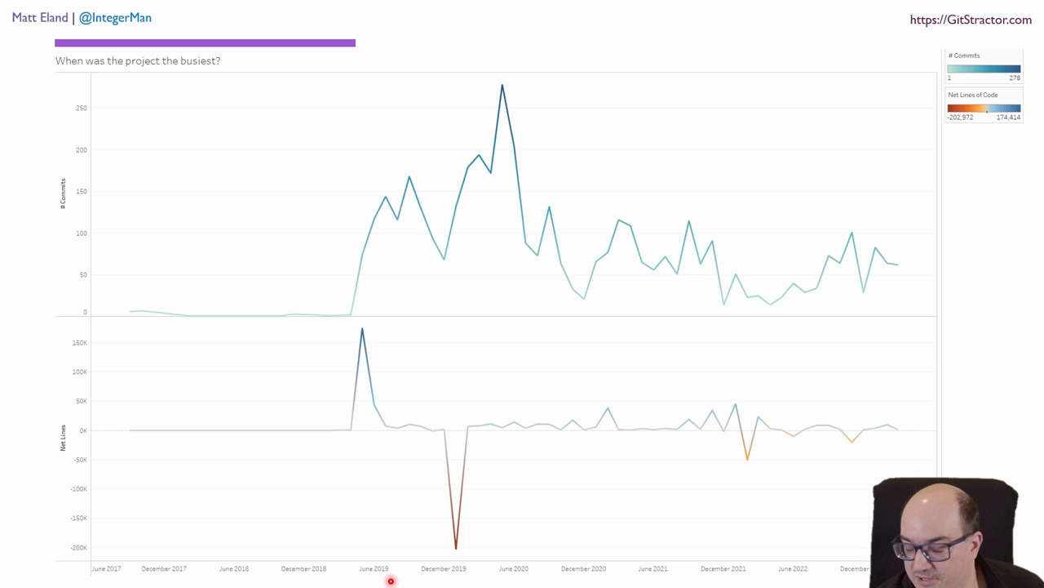
{"action": "mouse_move", "coordinate": [453, 577]}
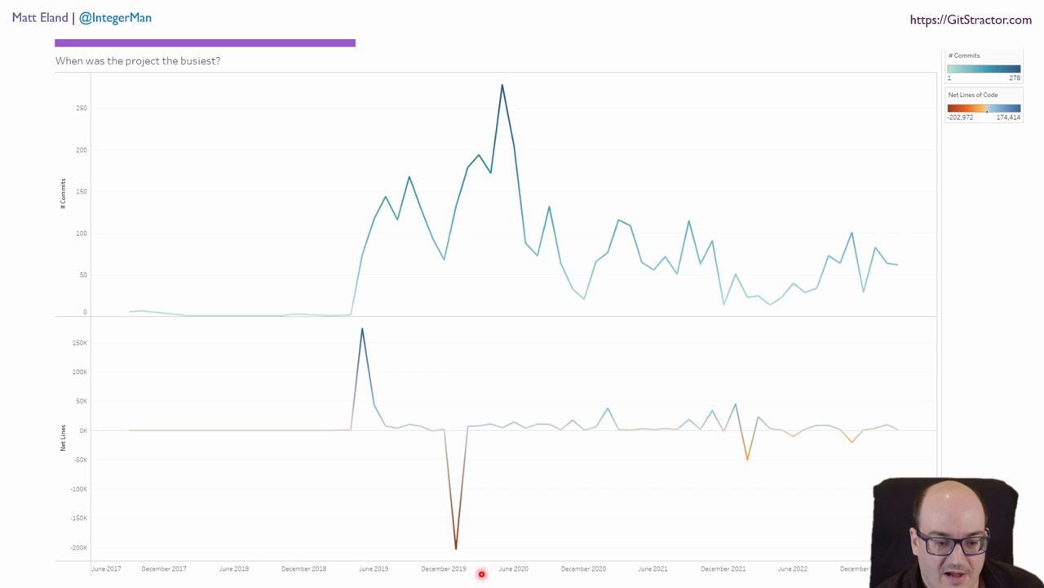
{"action": "mouse_move", "coordinate": [658, 303]}
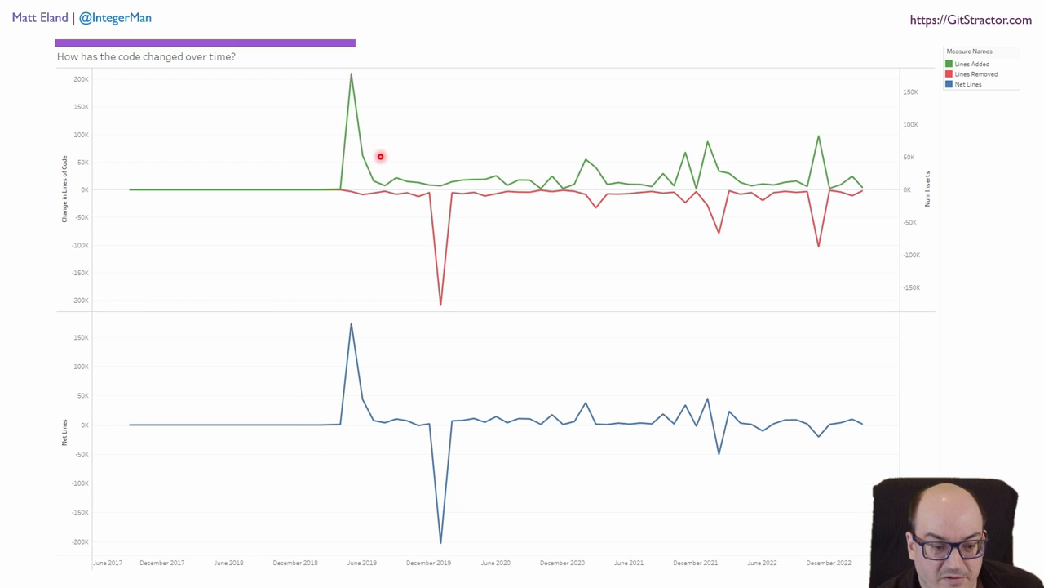
{"action": "mouse_move", "coordinate": [447, 318]}
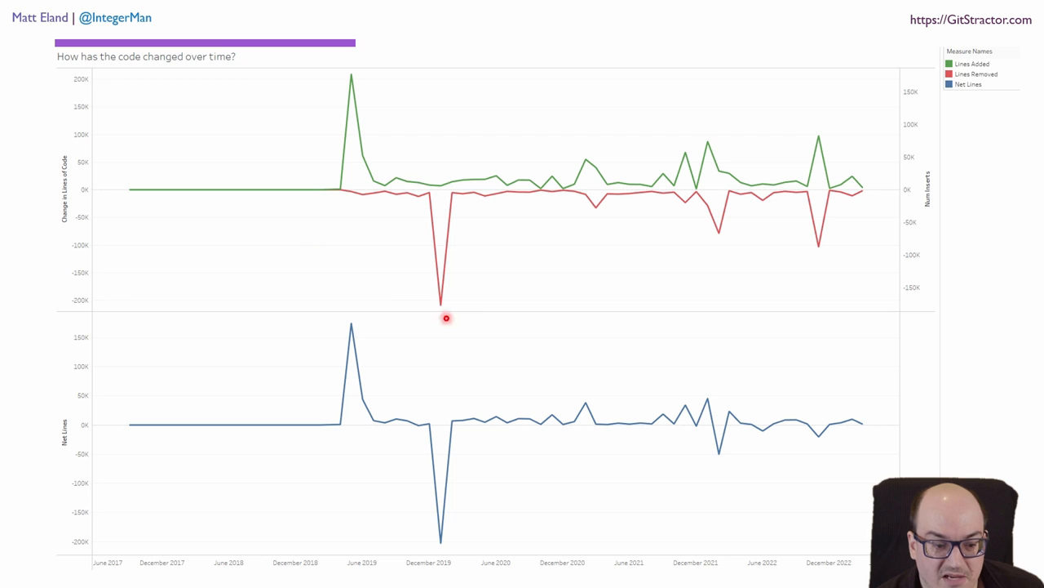
{"action": "mouse_move", "coordinate": [546, 433]}
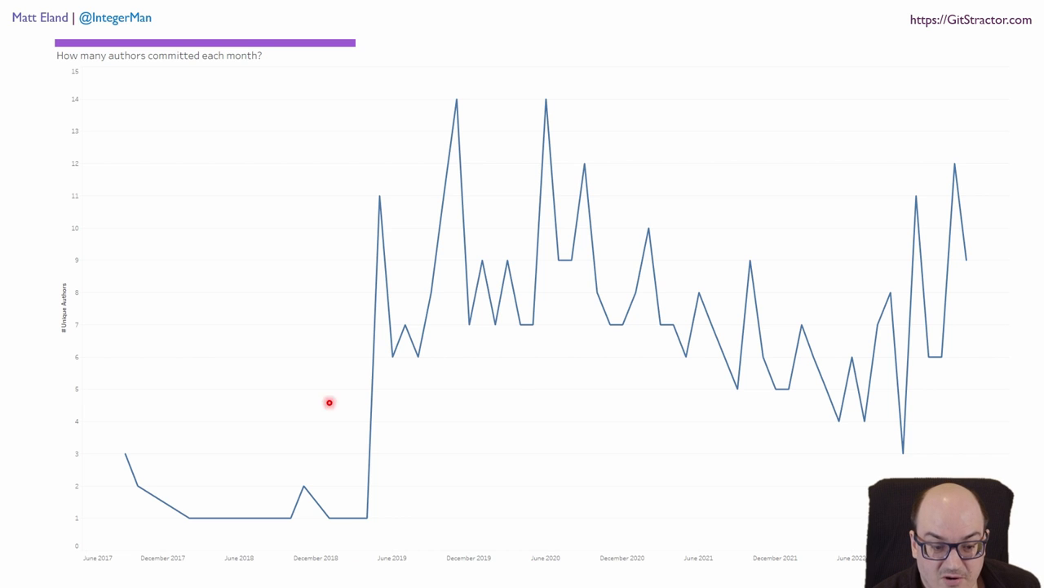
{"action": "mouse_move", "coordinate": [704, 320]}
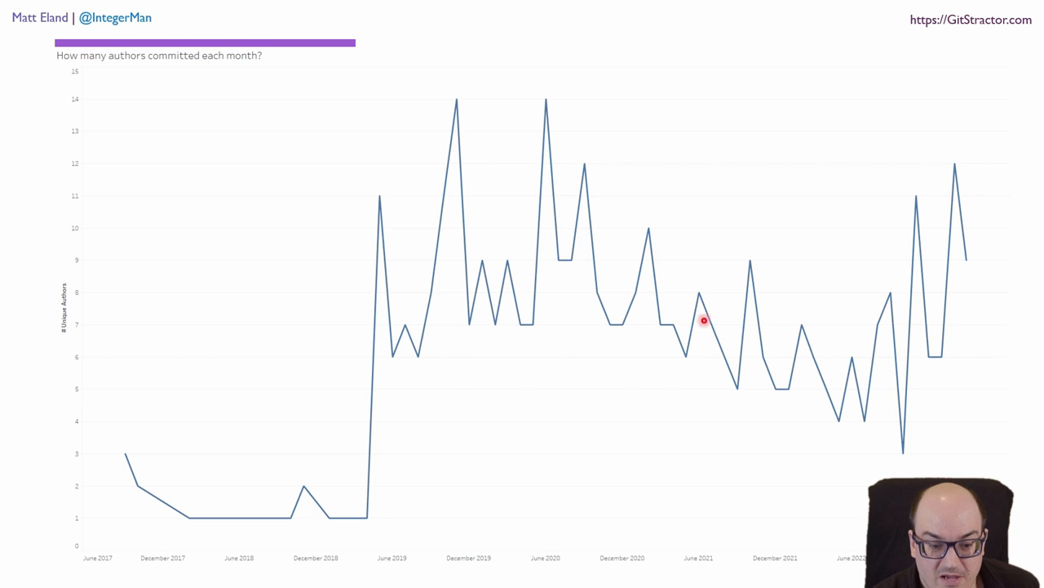
{"action": "mouse_move", "coordinate": [815, 417]}
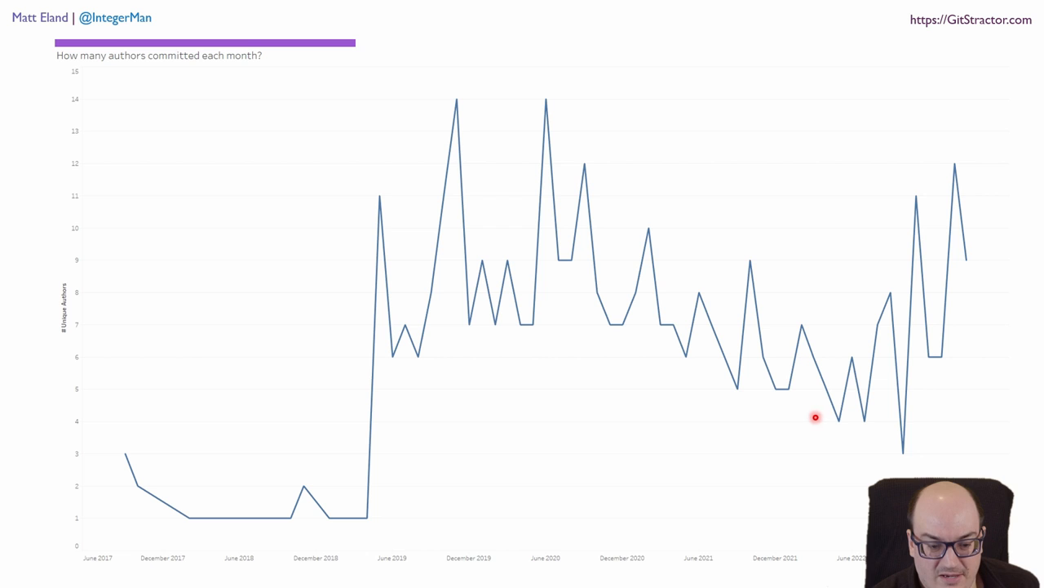
{"action": "mouse_move", "coordinate": [827, 443]}
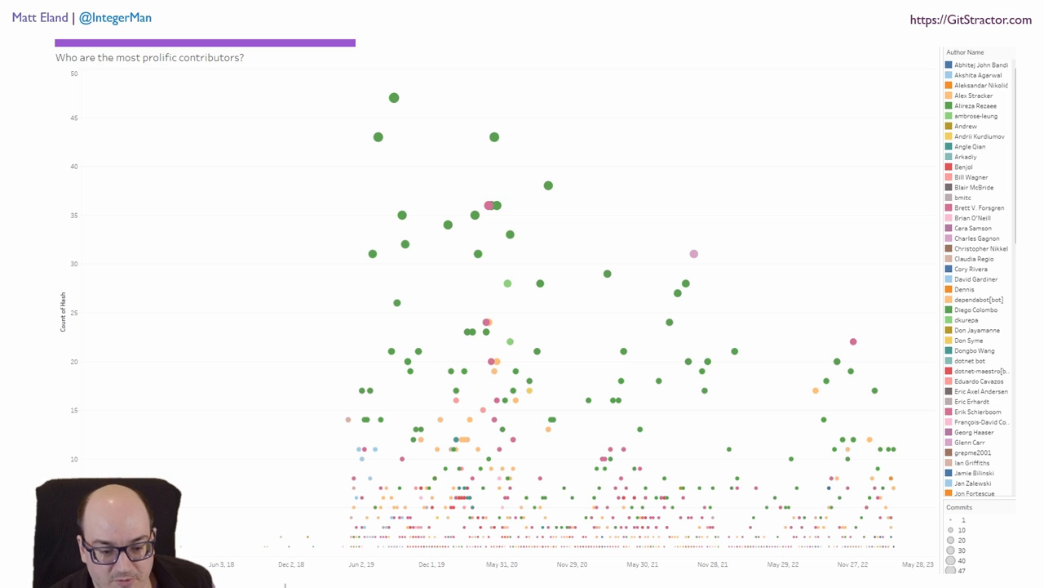
{"action": "left_click", "coordinate": [539, 536]}
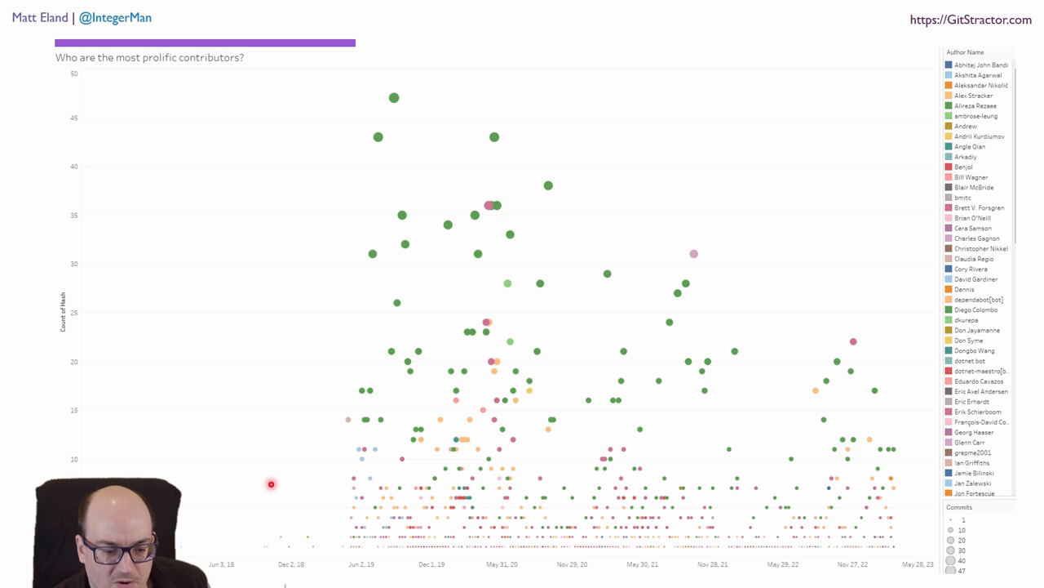
{"action": "mouse_move", "coordinate": [290, 165]}
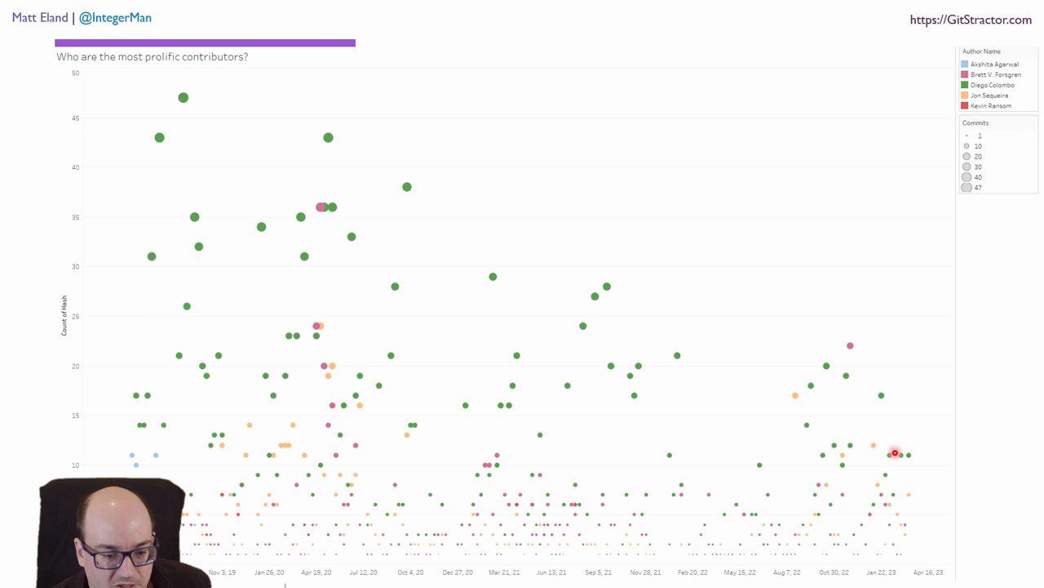
{"action": "mouse_move", "coordinate": [670, 301]}
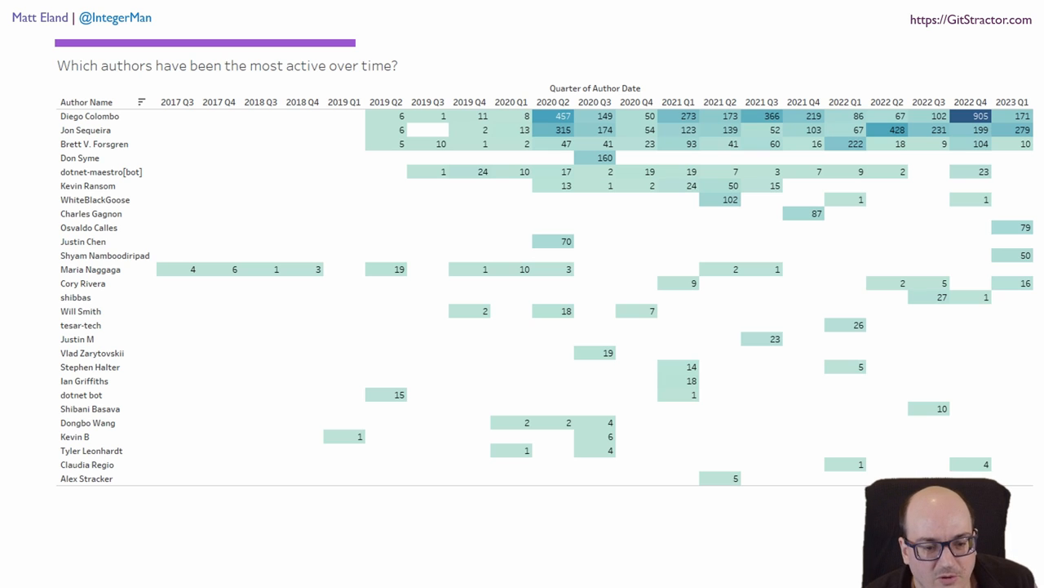
{"action": "mouse_move", "coordinate": [352, 191]}
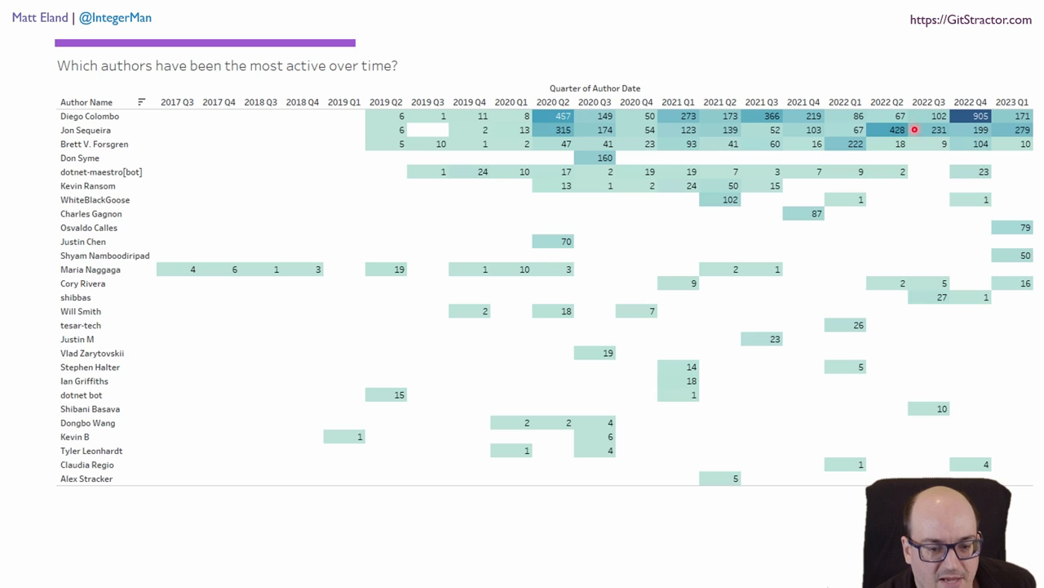
{"action": "mouse_move", "coordinate": [779, 123]}
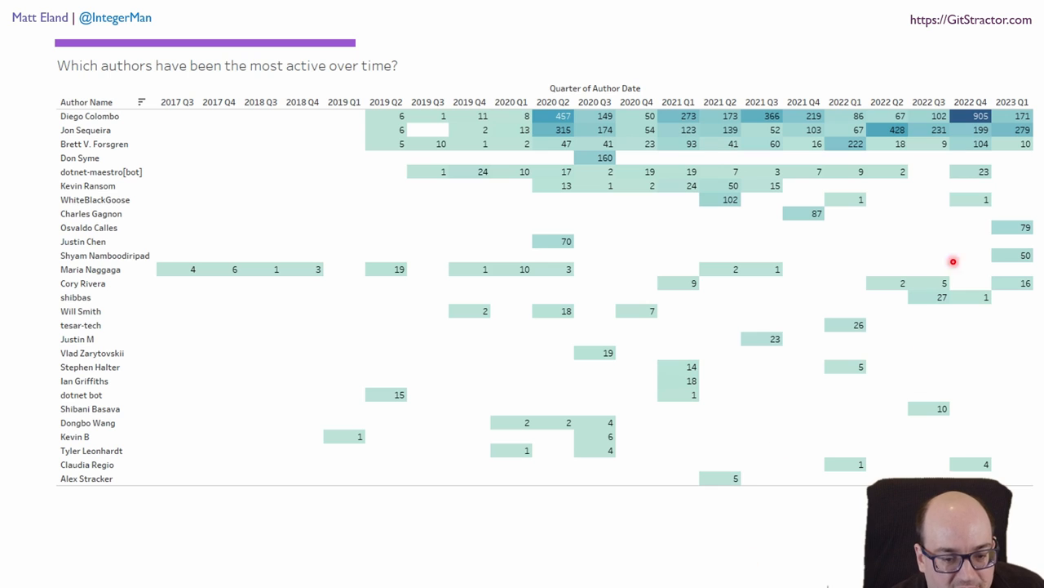
{"action": "mouse_move", "coordinate": [972, 226]}
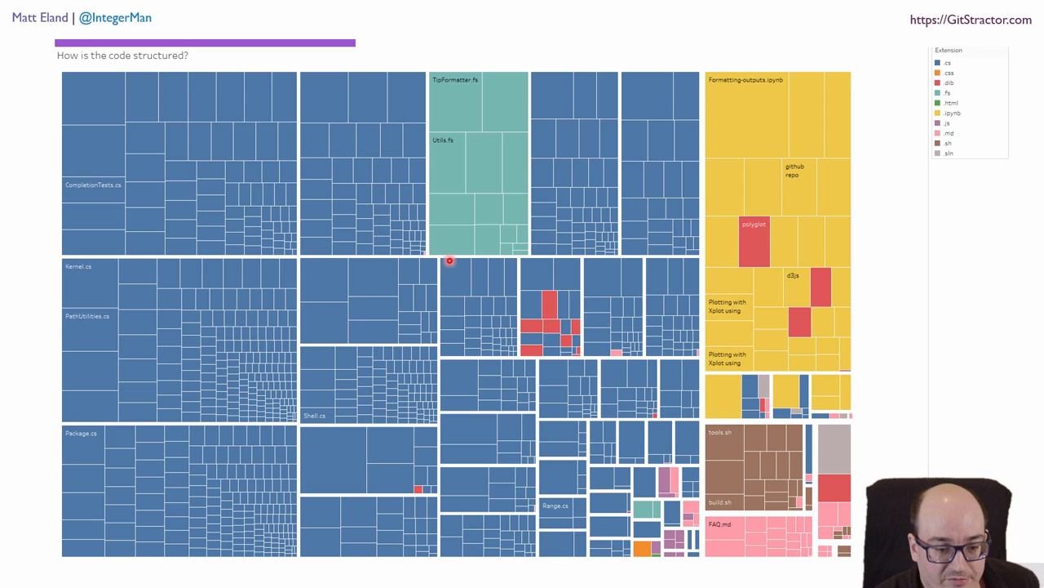
{"action": "mouse_move", "coordinate": [887, 87]}
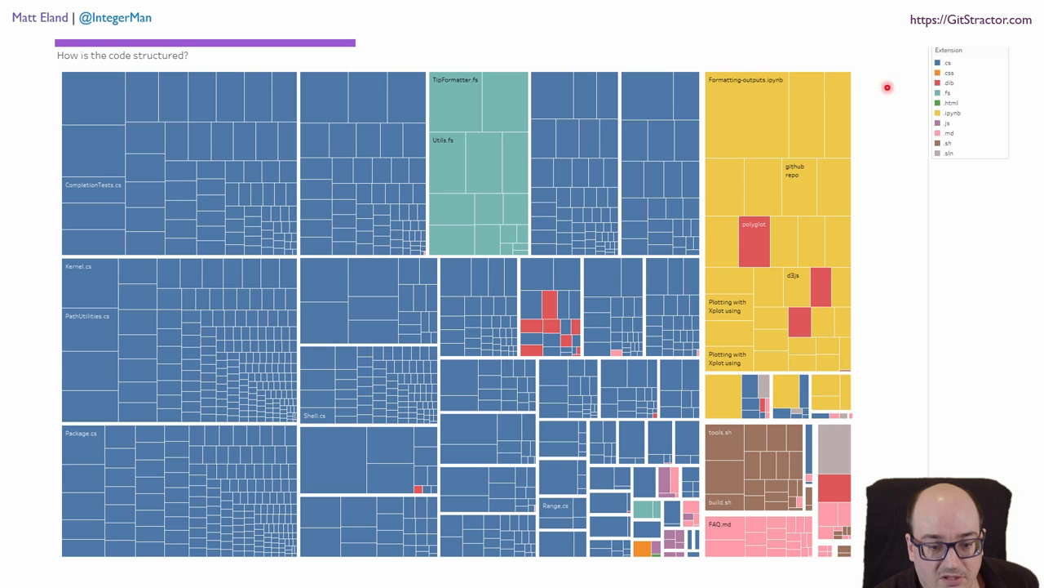
{"action": "mouse_move", "coordinate": [845, 142]}
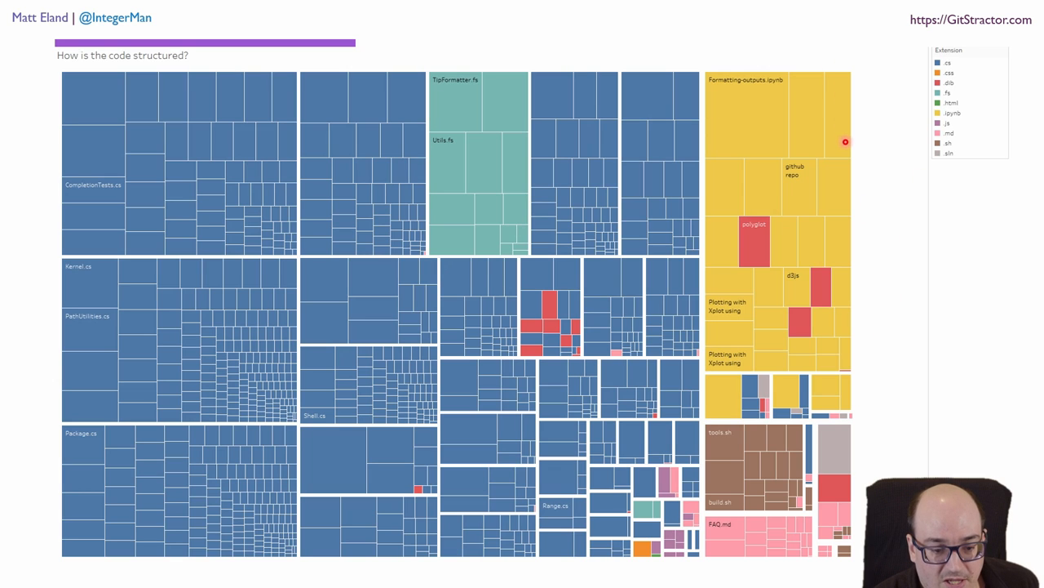
{"action": "mouse_move", "coordinate": [773, 534]}
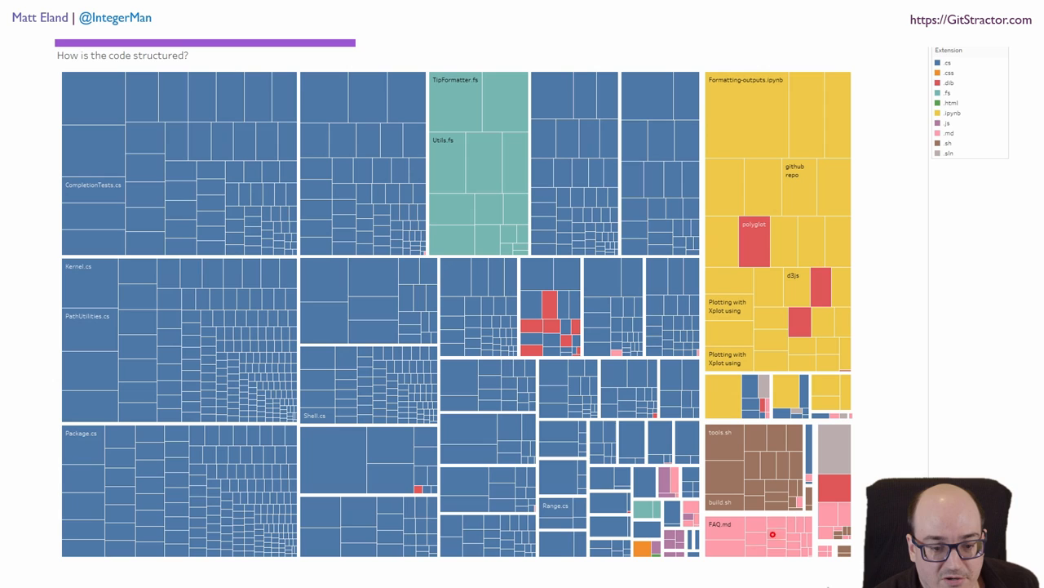
{"action": "mouse_move", "coordinate": [732, 583]}
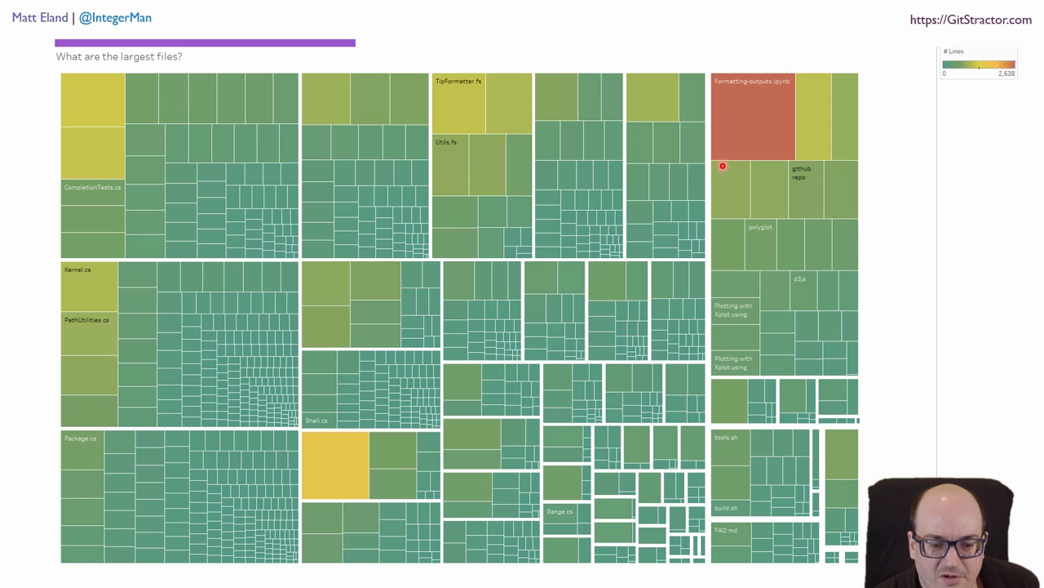
{"action": "mouse_move", "coordinate": [771, 112]}
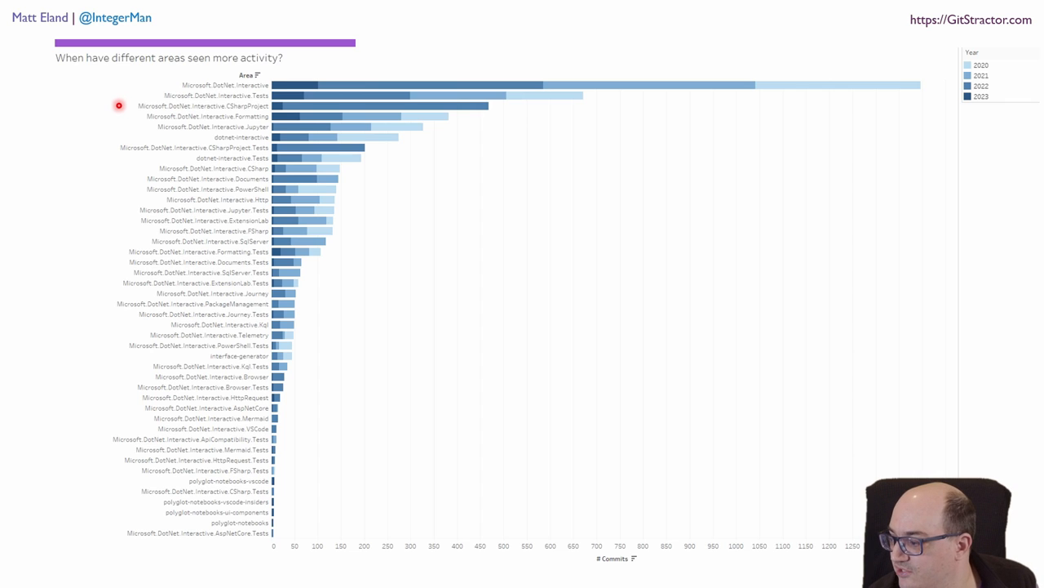
{"action": "mouse_move", "coordinate": [118, 127]}
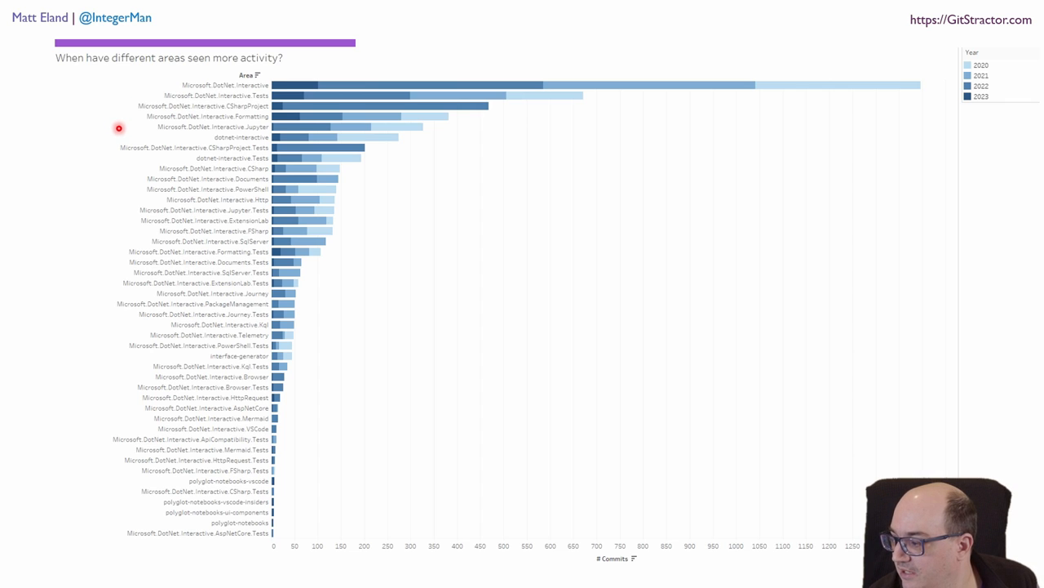
{"action": "mouse_move", "coordinate": [98, 122]}
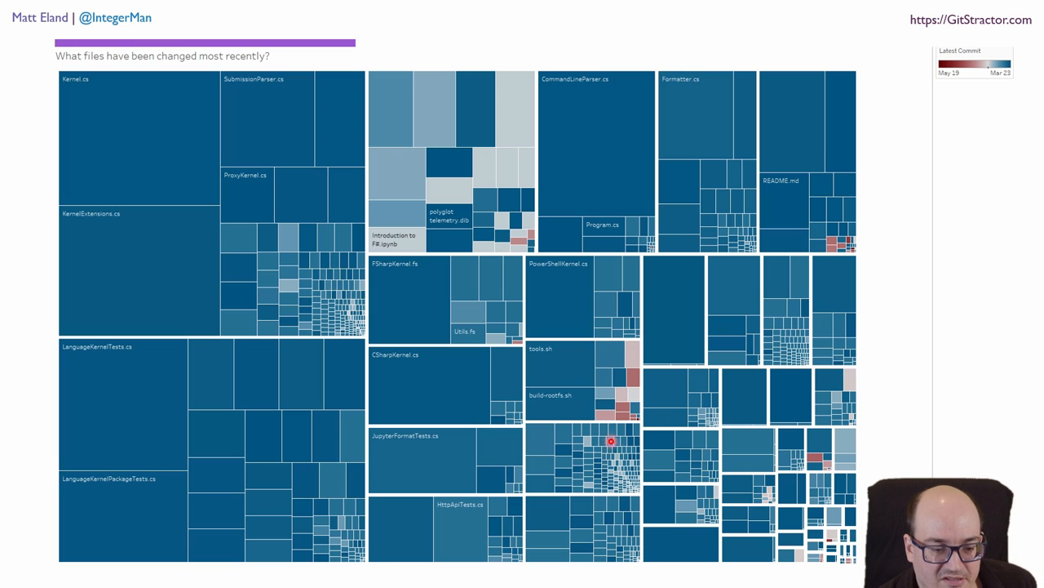
{"action": "mouse_move", "coordinate": [848, 276]}
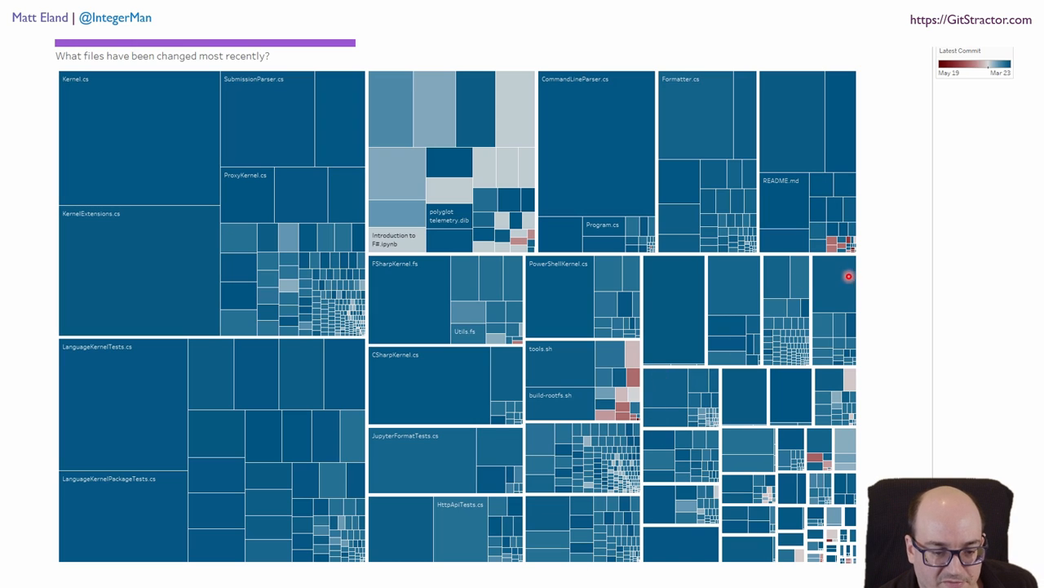
{"action": "mouse_move", "coordinate": [760, 500]}
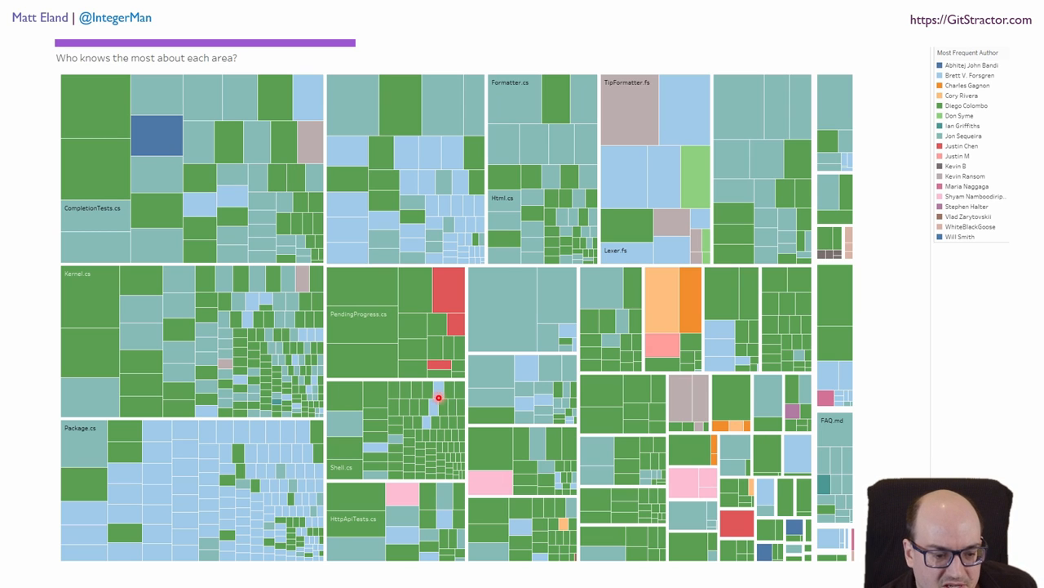
{"action": "mouse_move", "coordinate": [351, 407]}
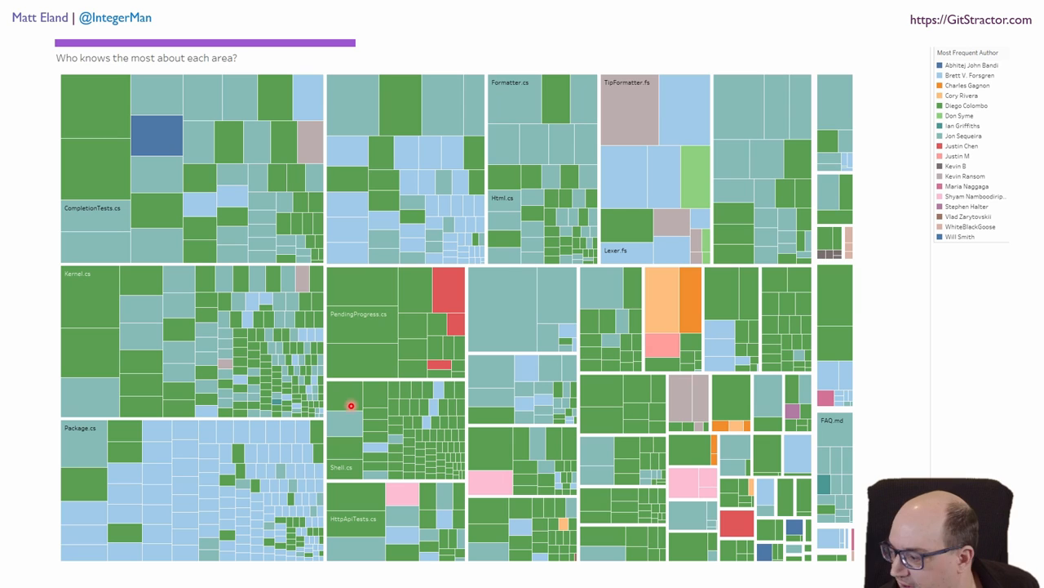
{"action": "mouse_move", "coordinate": [373, 406]}
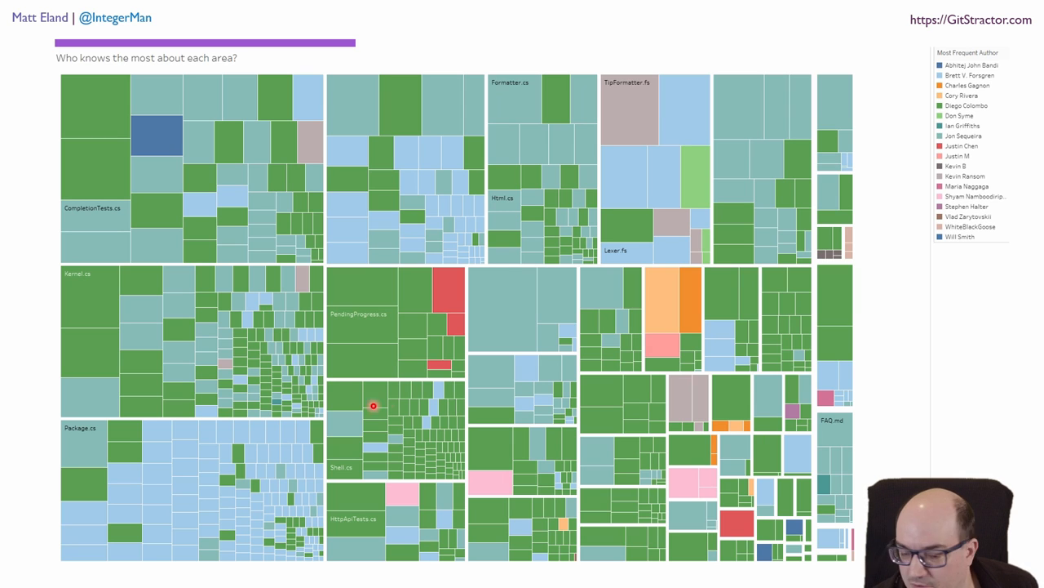
{"action": "mouse_move", "coordinate": [98, 263]}
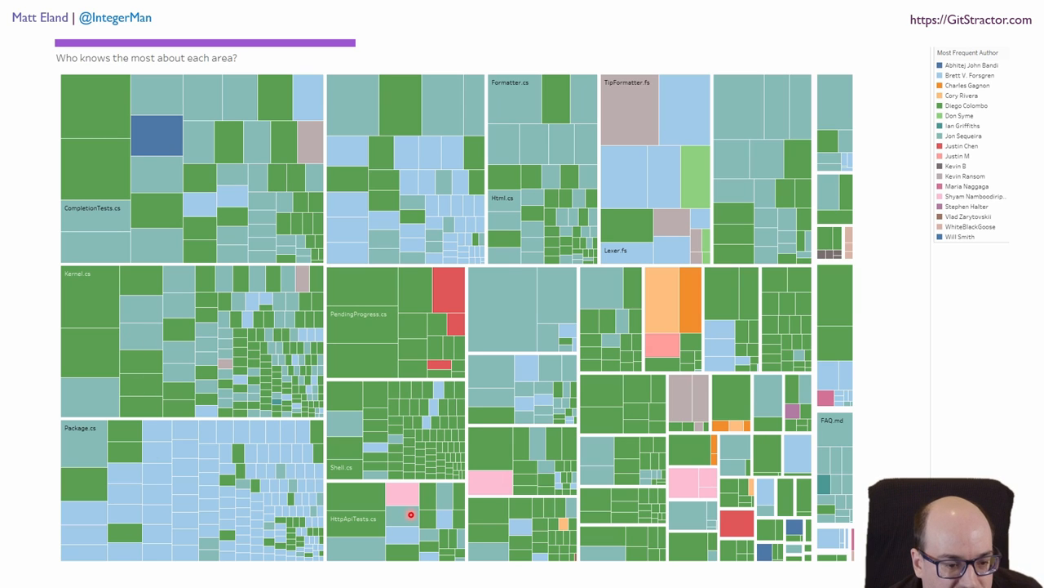
{"action": "mouse_move", "coordinate": [169, 373]}
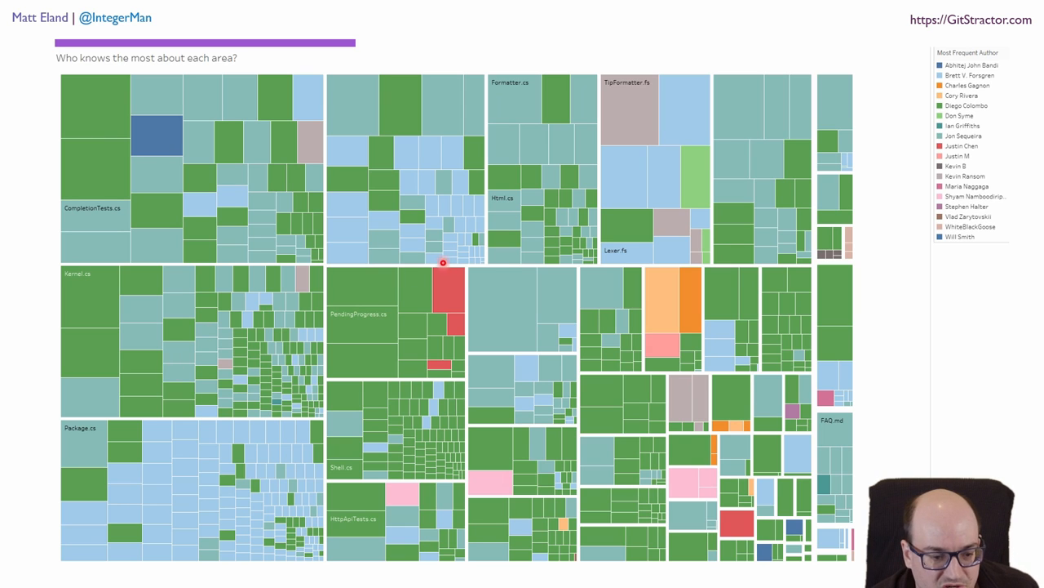
{"action": "mouse_move", "coordinate": [475, 340]}
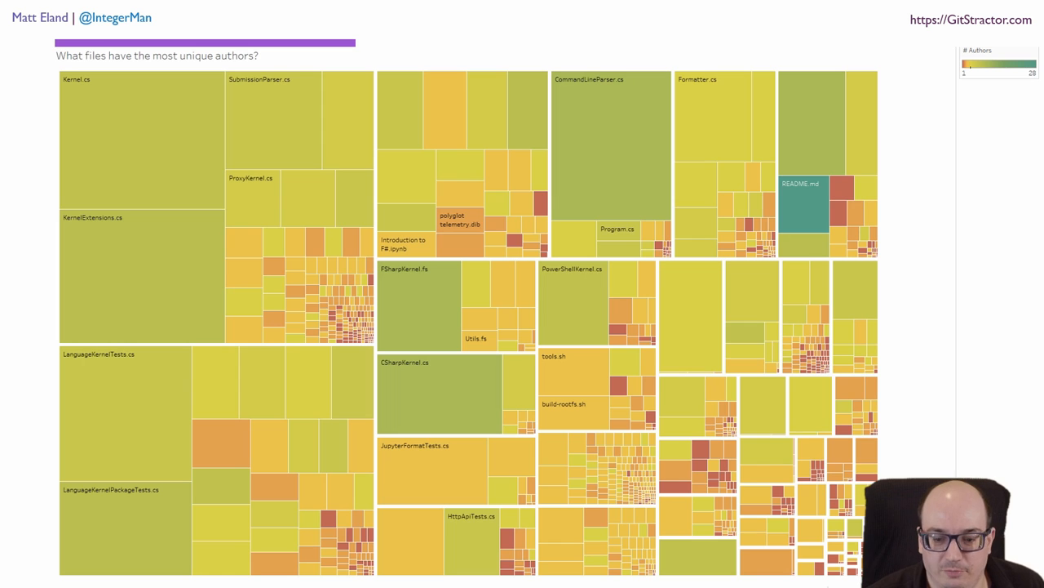
- Advance past the 'What files have the most unique authors?' slide to Conclusion
{"action": "key", "text": "Right"}
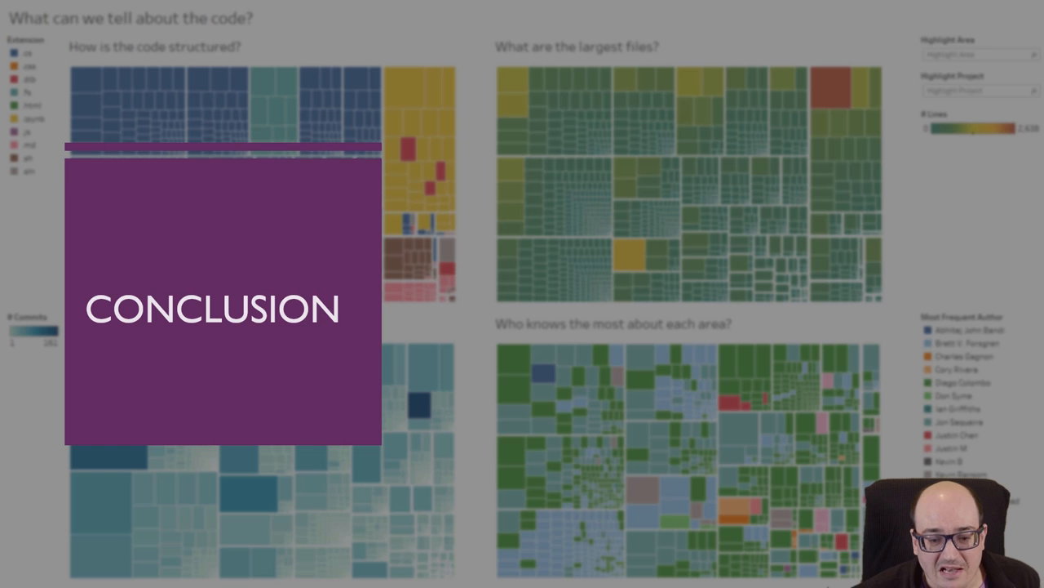